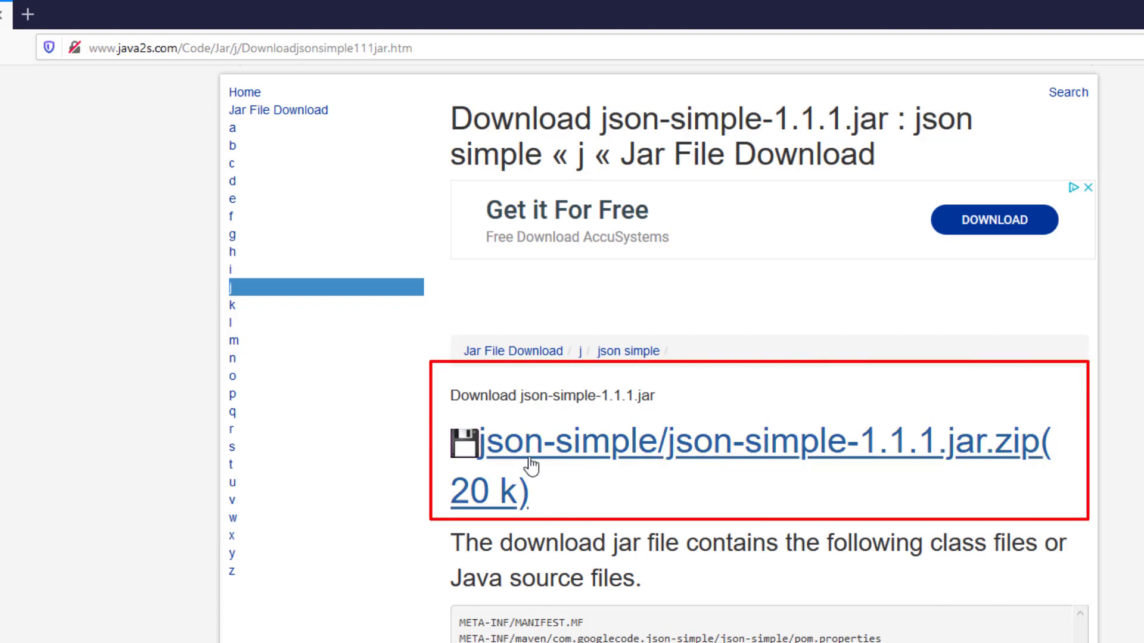
pyautogui.moveTo(617, 454)
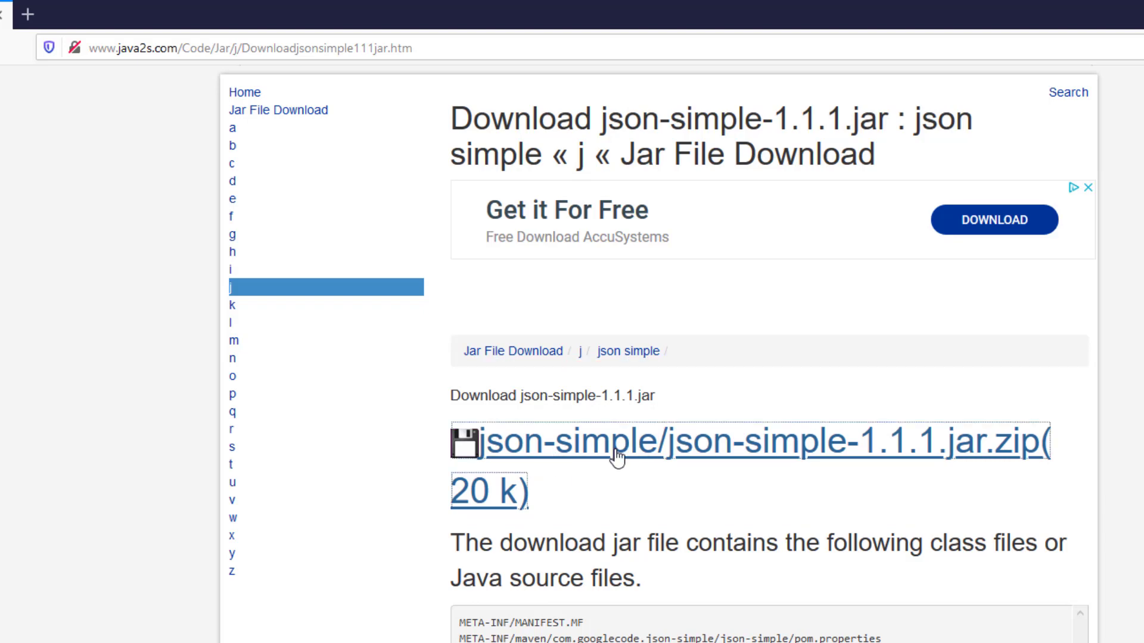
# Download json-simple-1.1.1.jar.zip from java2s.com, to be opened with 7-Zip File Manager.
pyautogui.click(620, 441)
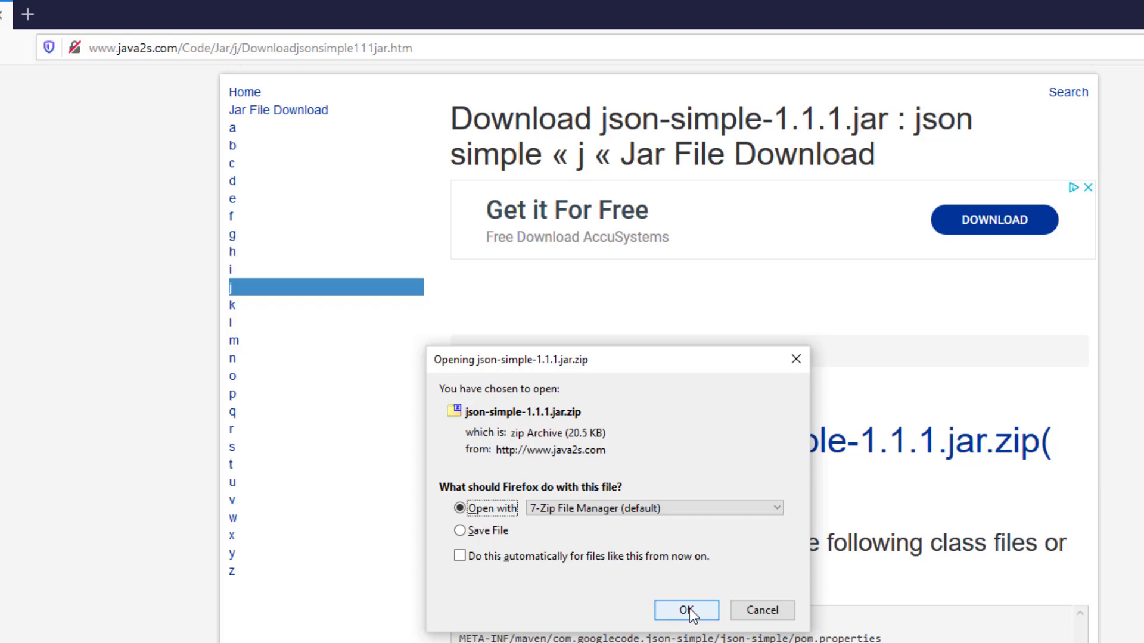
# Extract json-simple-1.1.1.jar from the opened archive onto the Desktop.
pyautogui.click(685, 610)
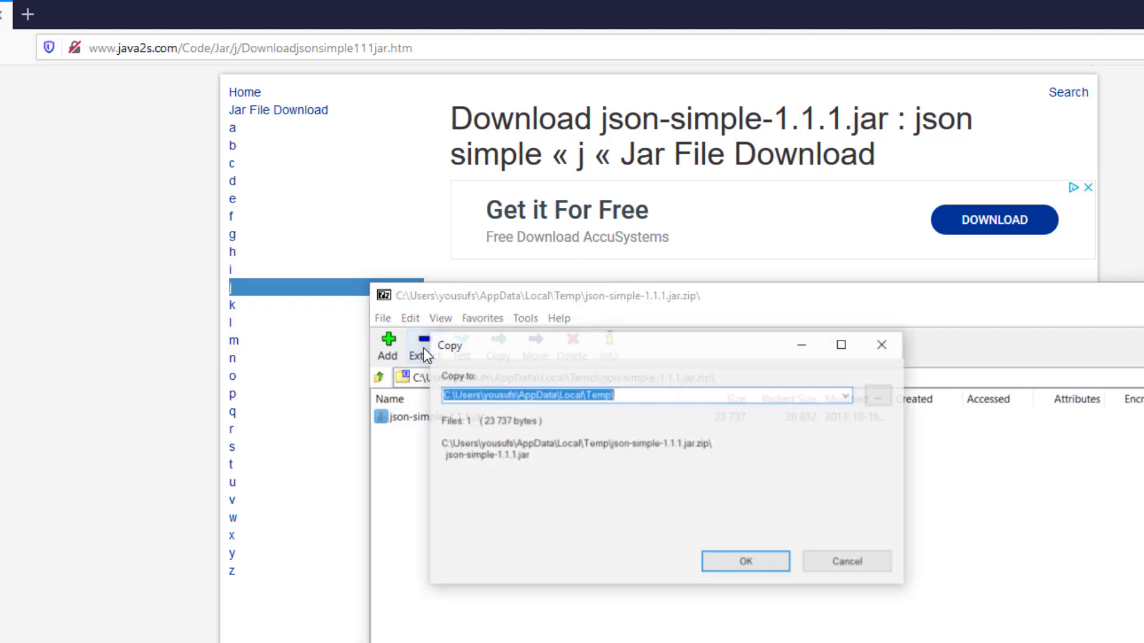
pyautogui.click(846, 394)
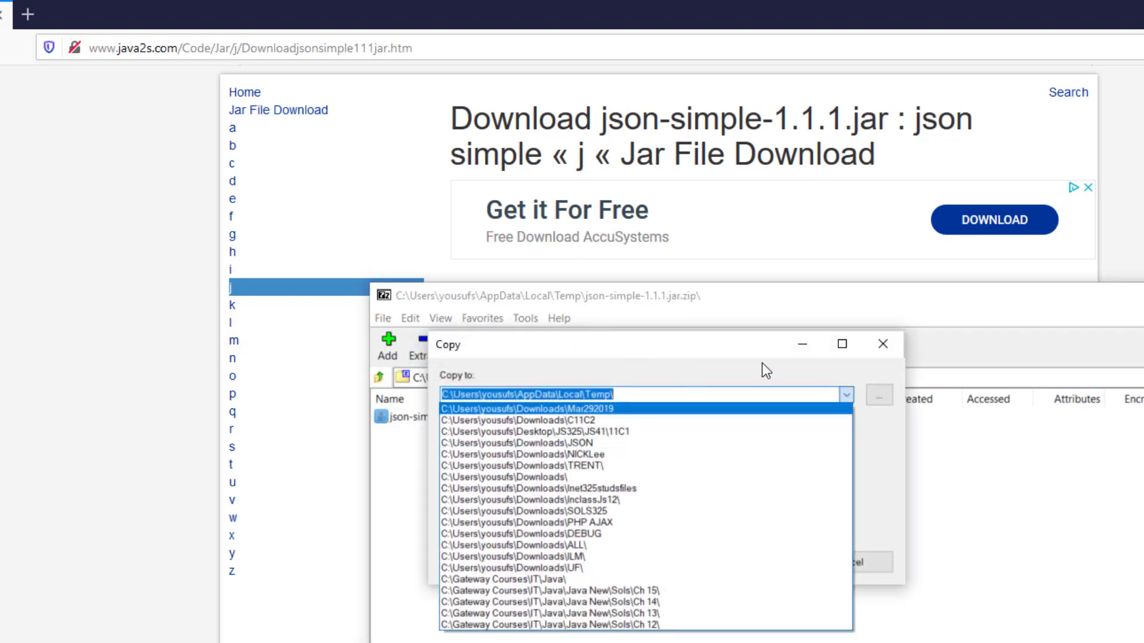
pyautogui.click(879, 395)
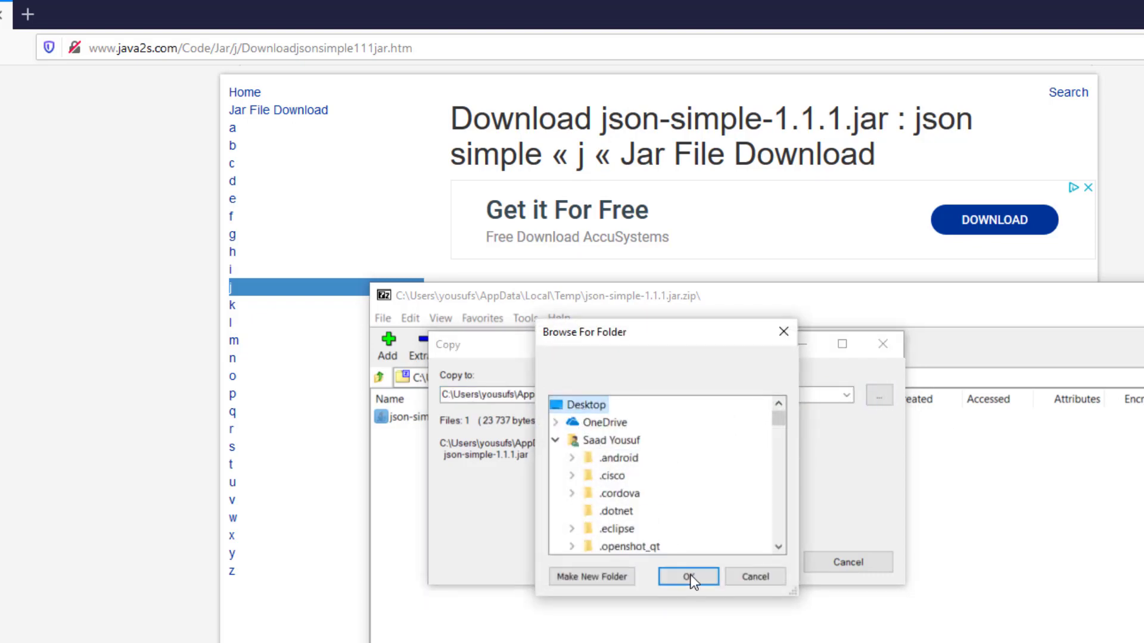
pyautogui.click(688, 577)
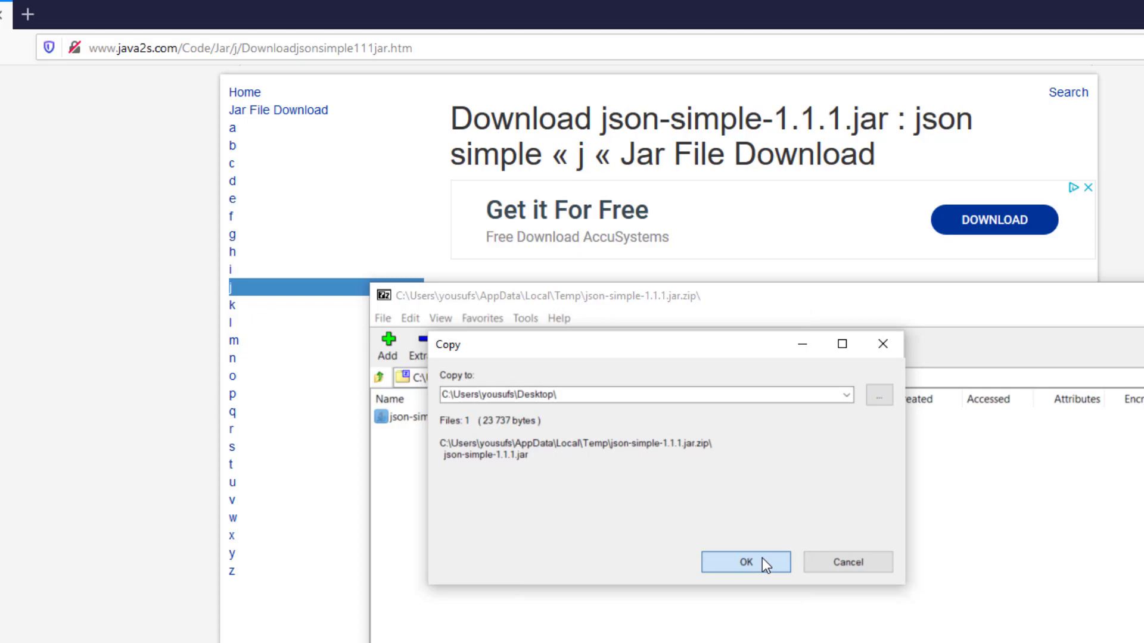
pyautogui.click(746, 562)
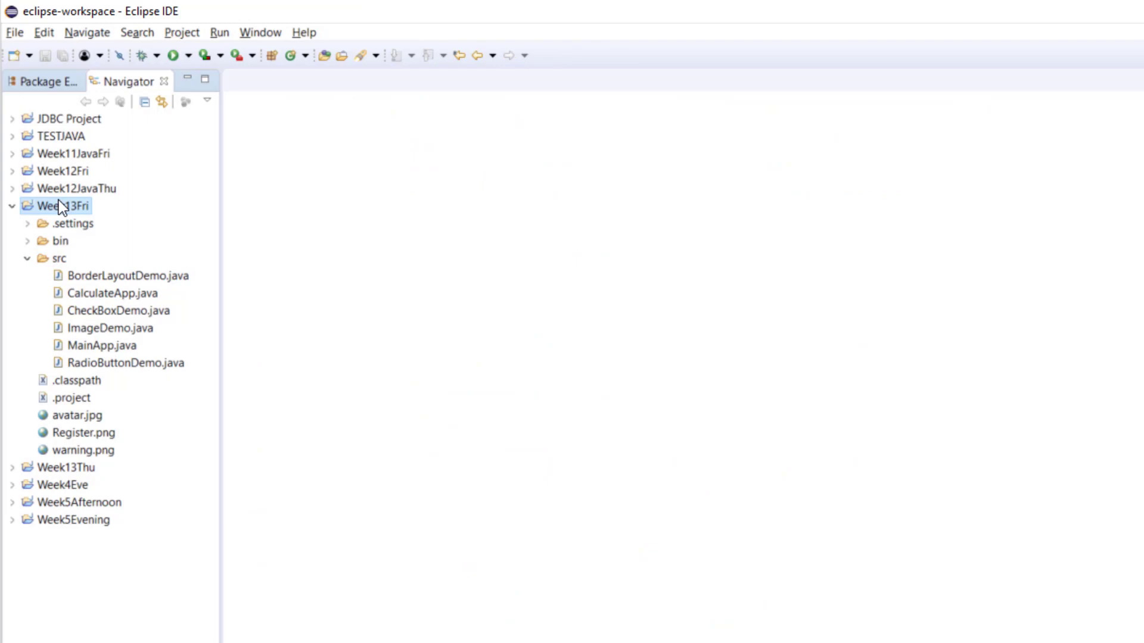
# Show Week13Fri's properties at Java Build Path > Libraries, listing only the JRE System Library.
pyautogui.rightClick(57, 206)
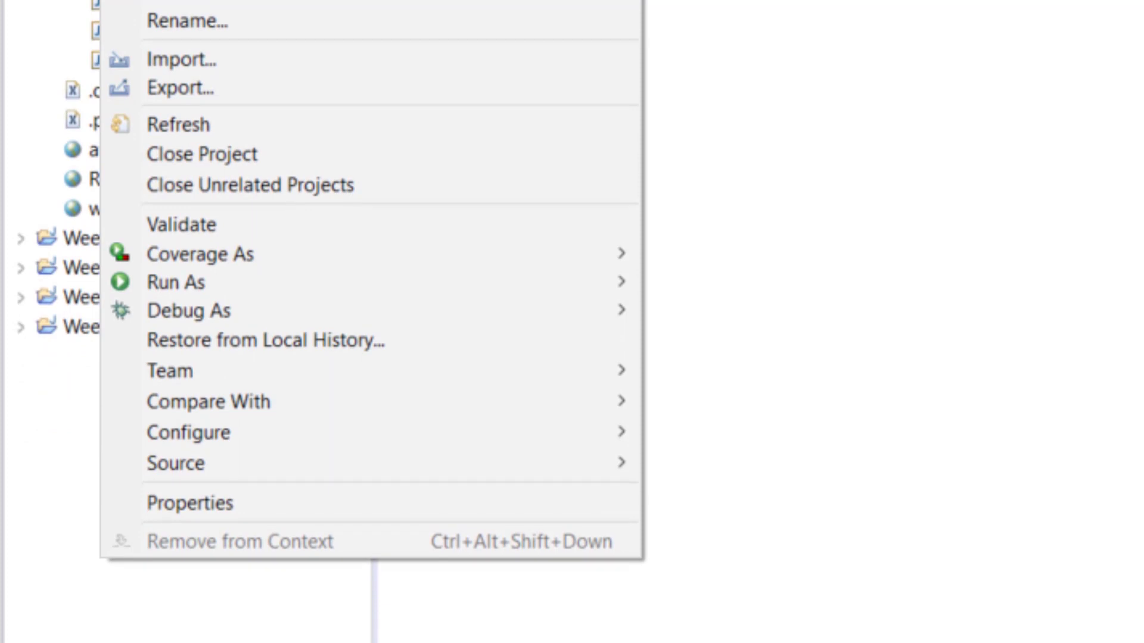
pyautogui.moveTo(200, 520)
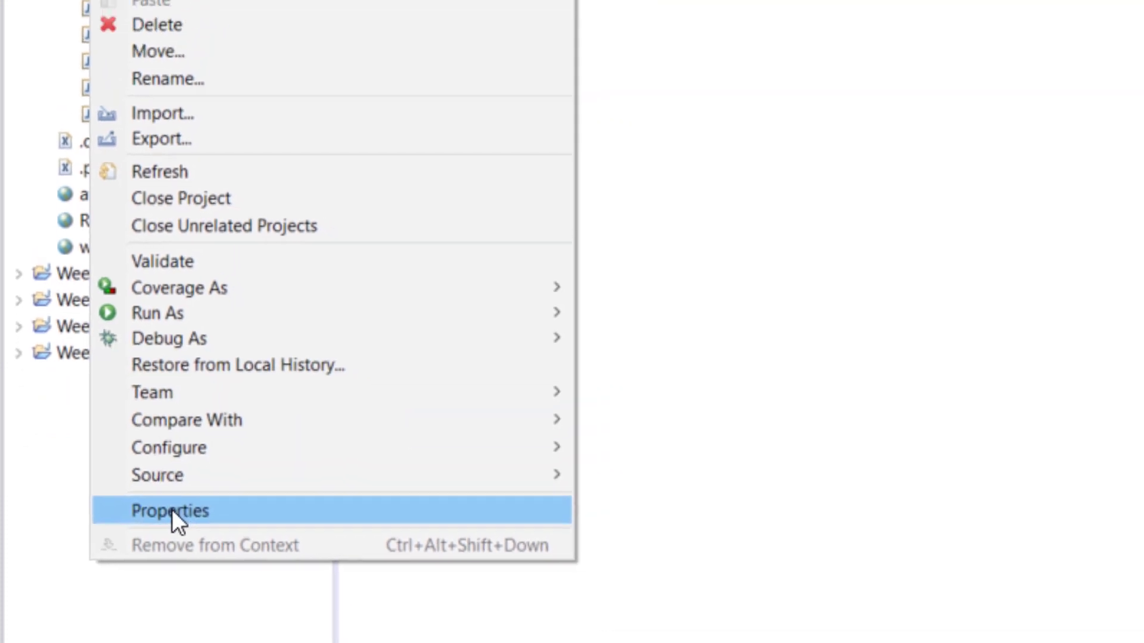
pyautogui.click(169, 510)
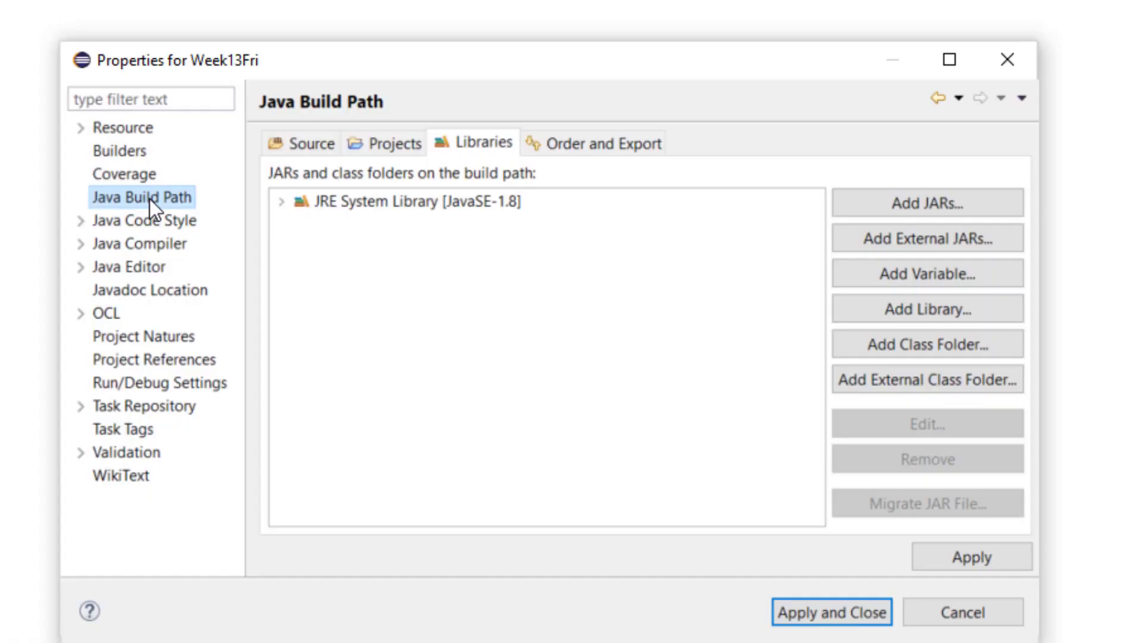
pyautogui.moveTo(900, 252)
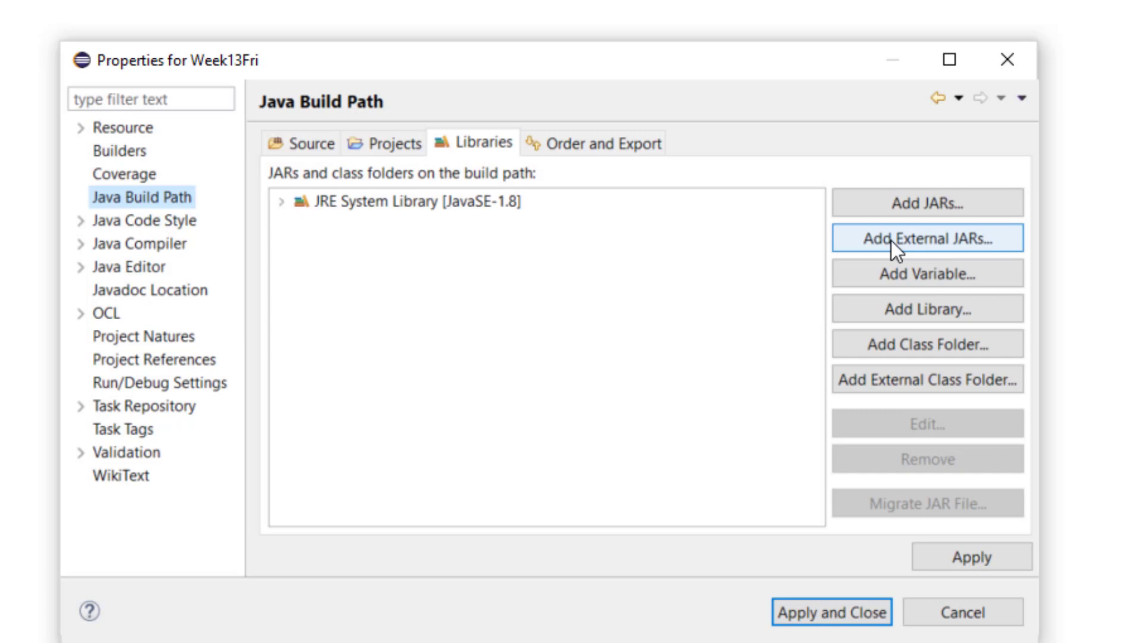
# Add json-simple-1.1.1.jar from the Desktop as an external JAR and apply the build path change.
pyautogui.click(927, 238)
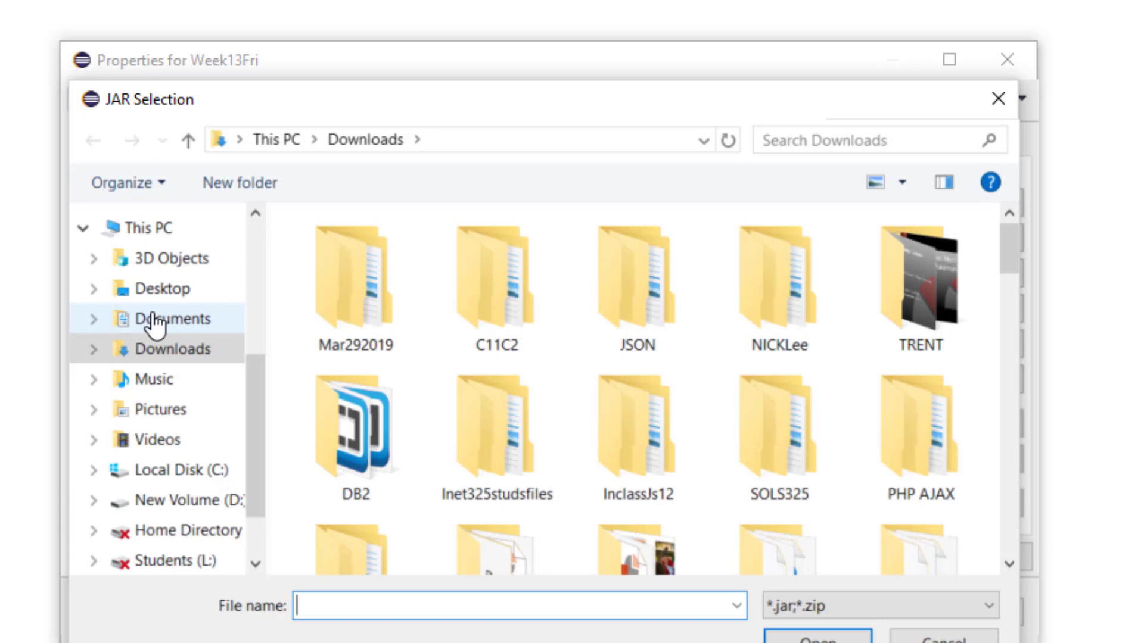
pyautogui.click(162, 288)
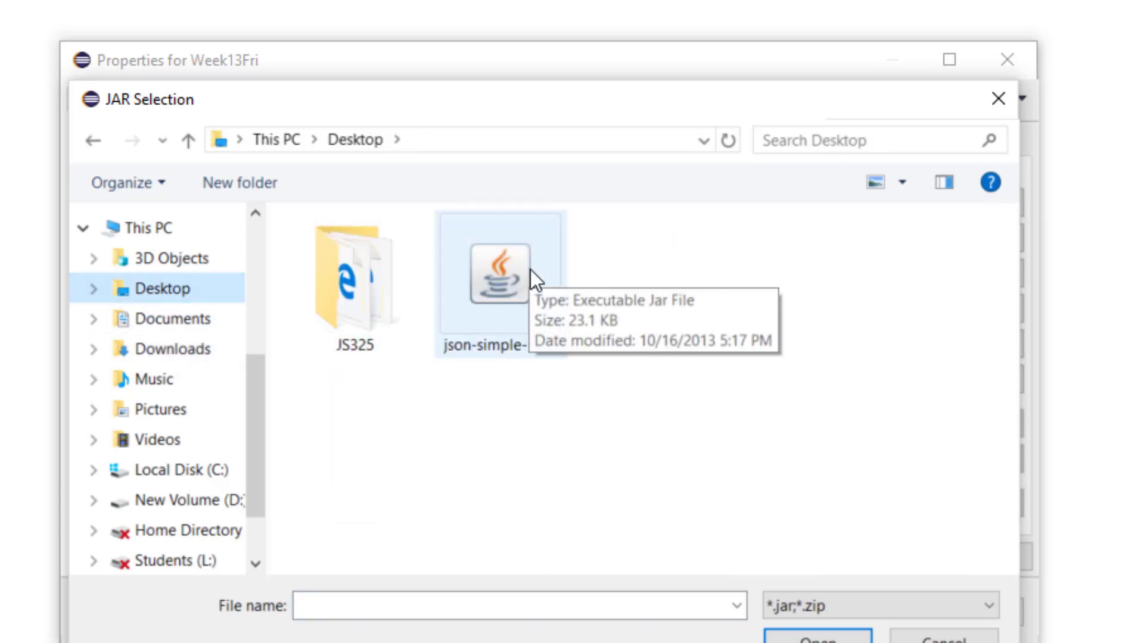
pyautogui.click(499, 279)
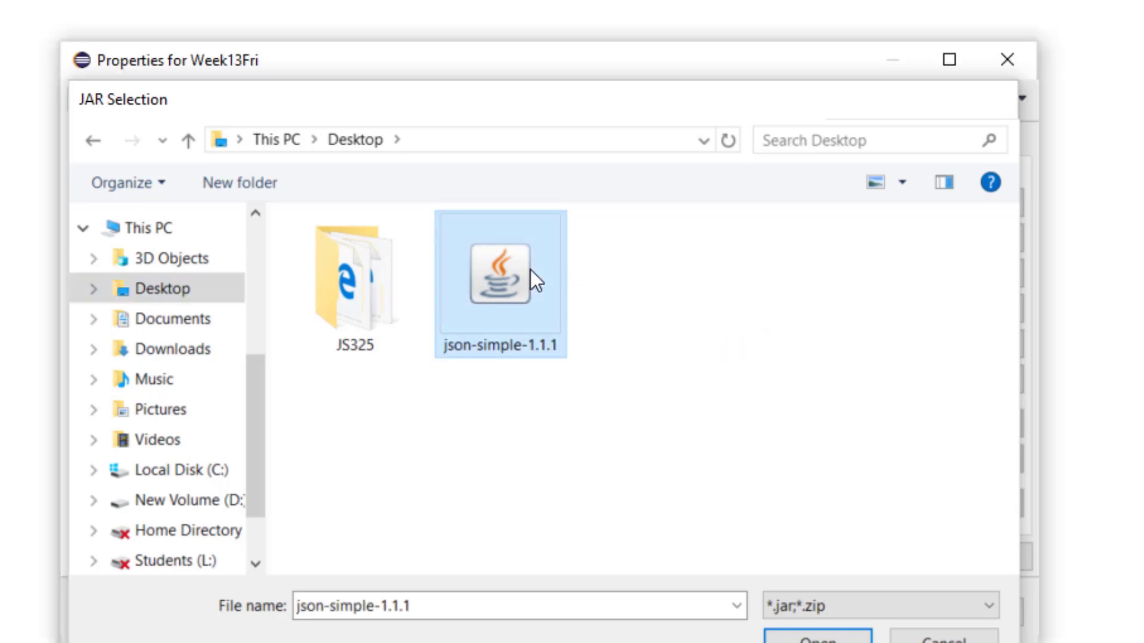
pyautogui.click(817, 640)
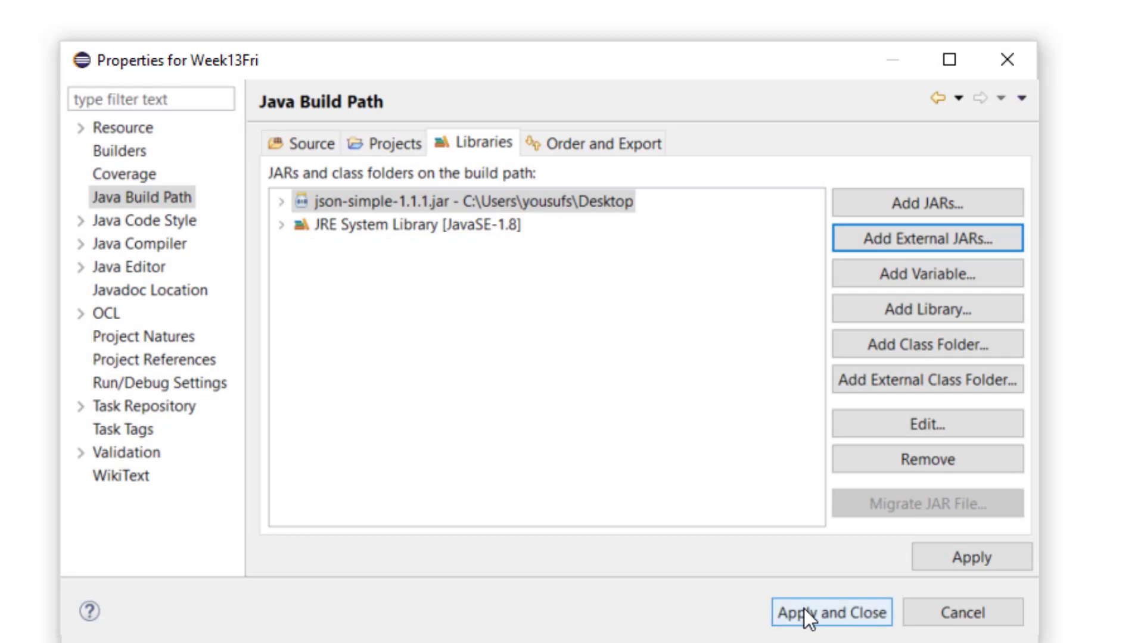
pyautogui.click(829, 612)
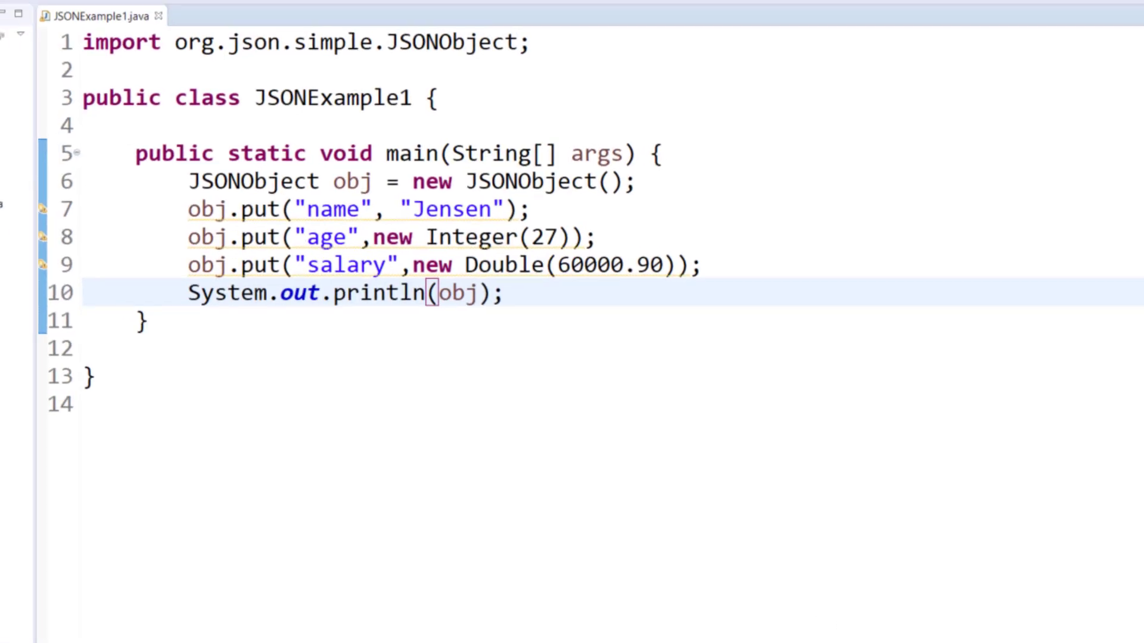
# Save JSONExample1 as a copy named JSONExample2.java in Week13Fri/src.
pyautogui.click(10, 27)
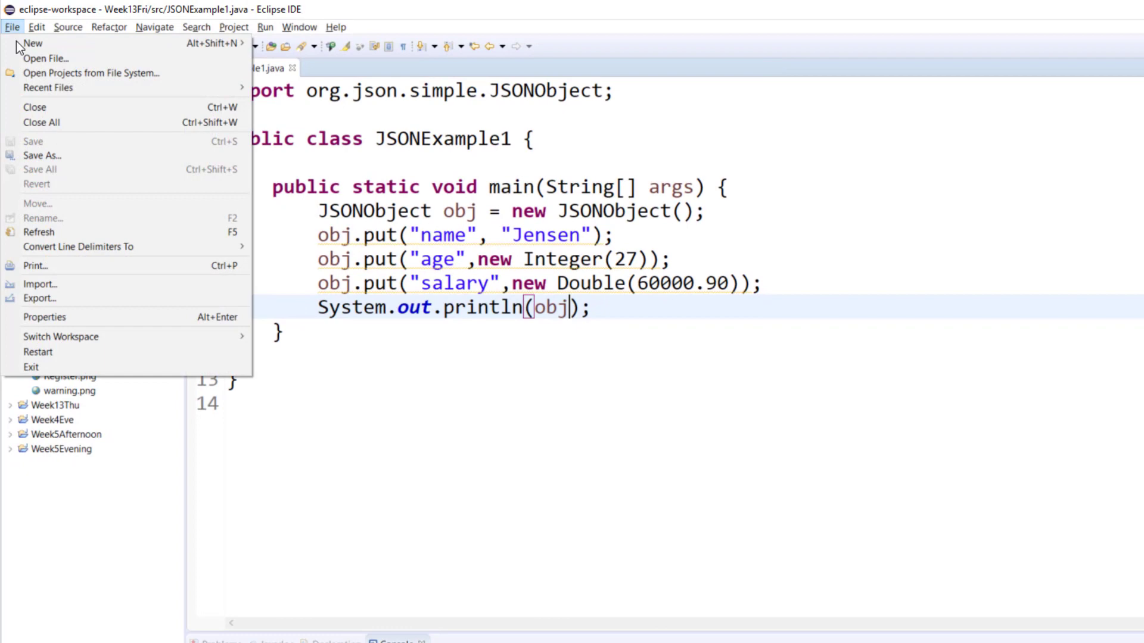
pyautogui.click(41, 155)
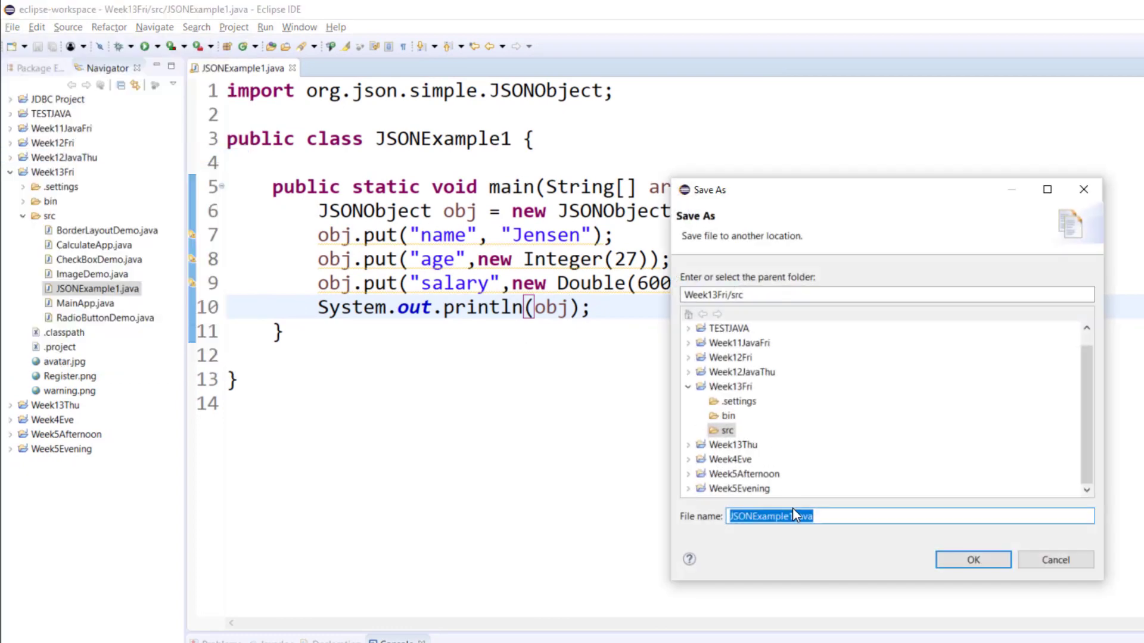
pyautogui.write('JSONExample2.java')
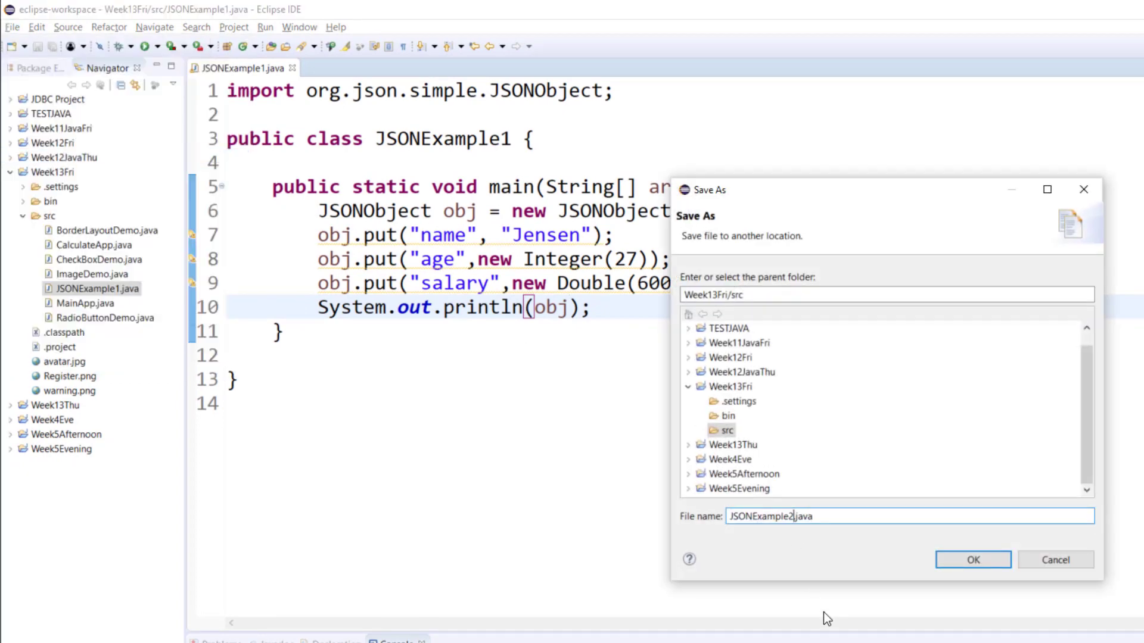
pyautogui.click(973, 560)
pyautogui.write('2')
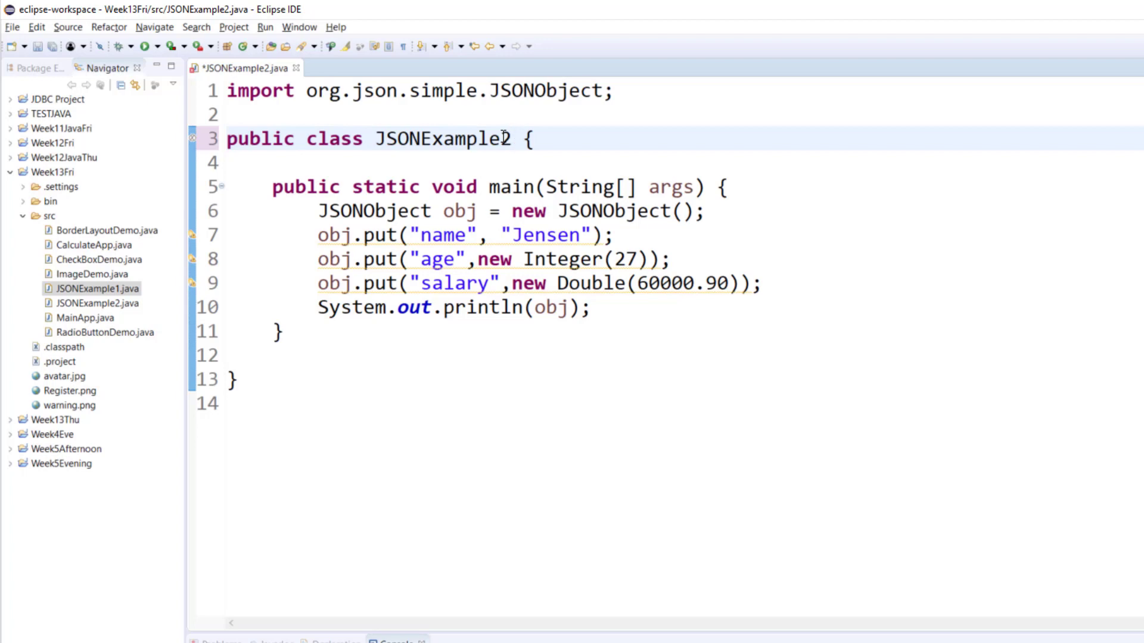
# Declare obj as a Map built with new HashMap and organize imports to java.util.Map and HashMap.
pyautogui.click(510, 138)
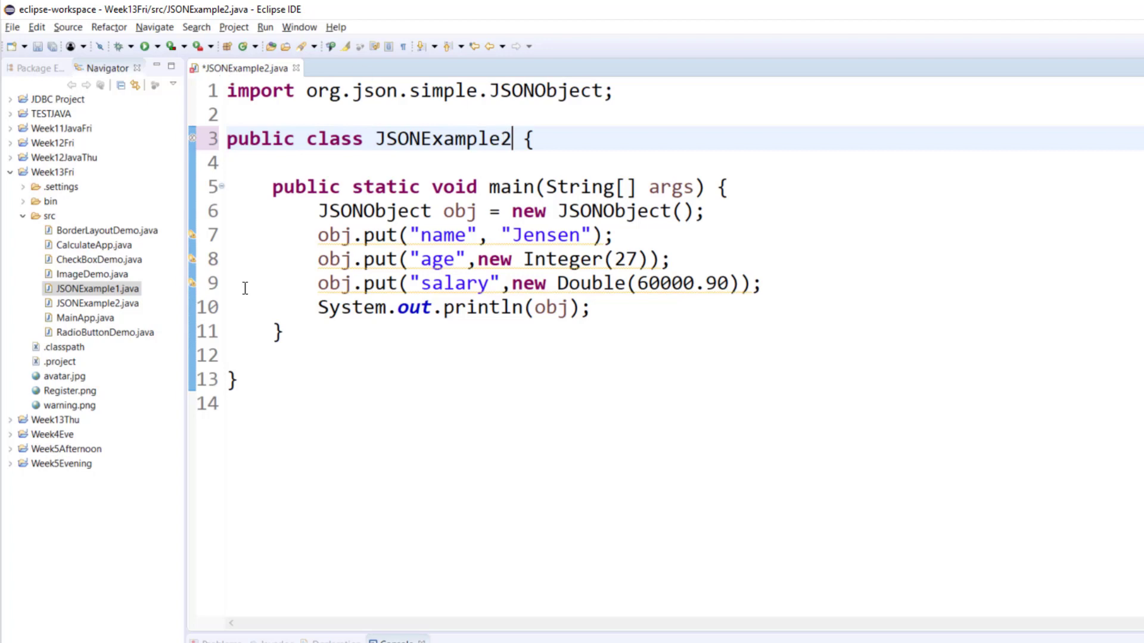
pyautogui.moveTo(358, 211)
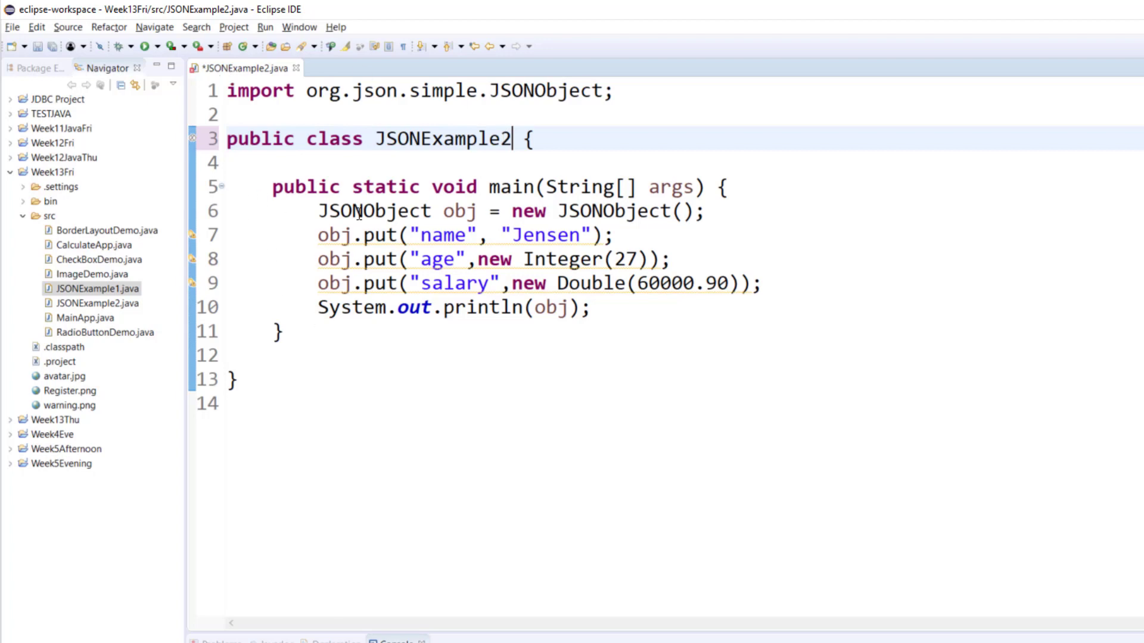
pyautogui.doubleClick(372, 210)
pyautogui.write('Map')
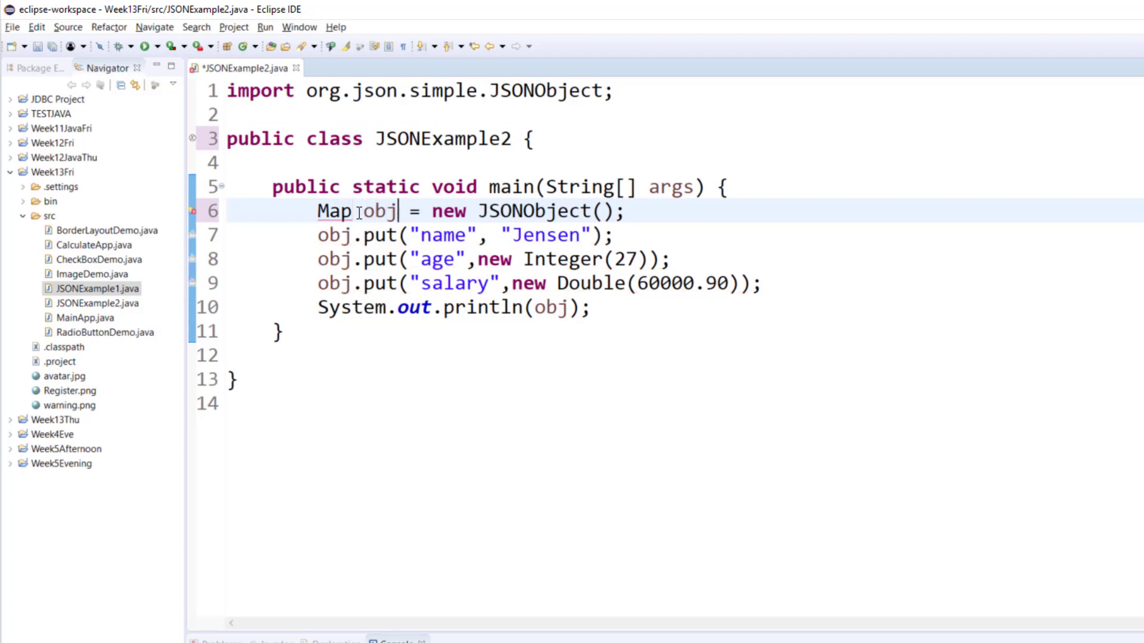
pyautogui.doubleClick(493, 211)
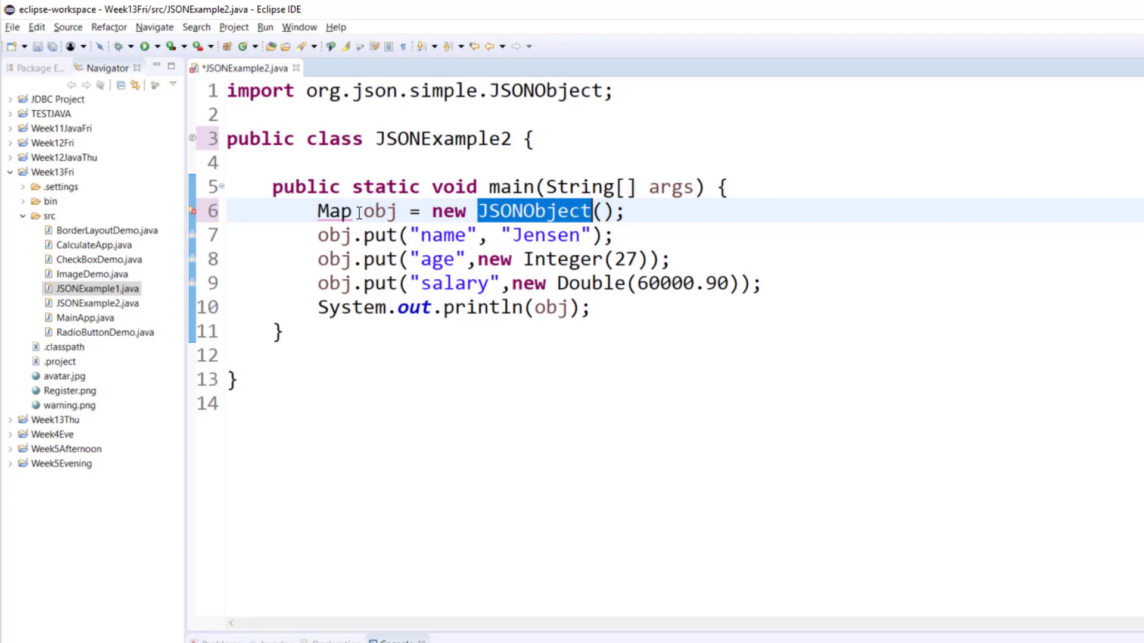
pyautogui.write('HashMap')
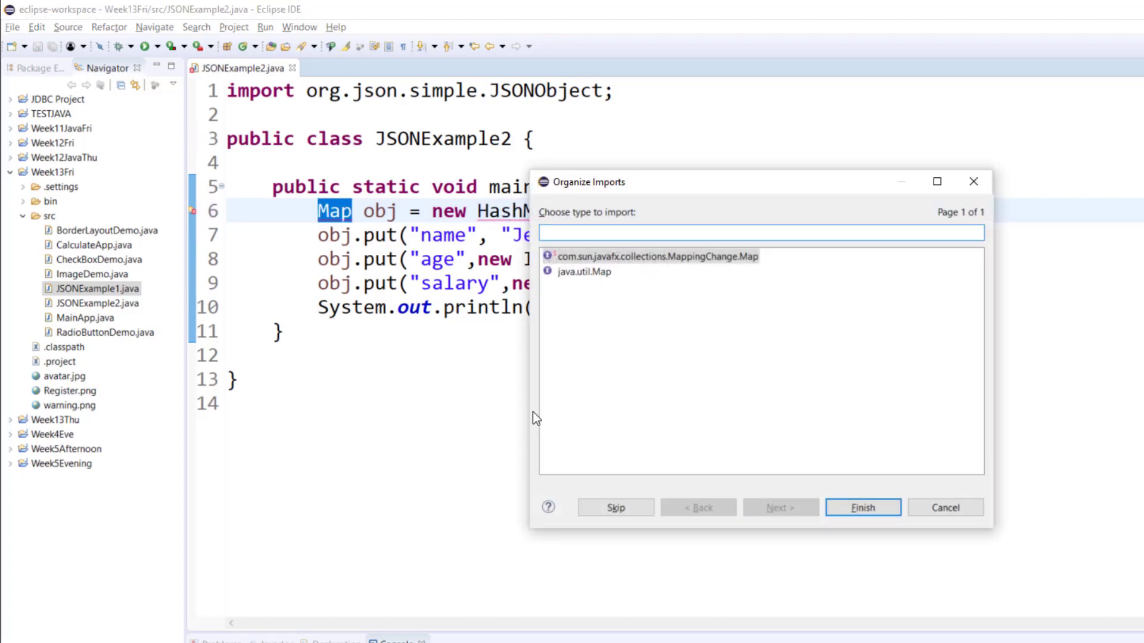
pyautogui.click(584, 271)
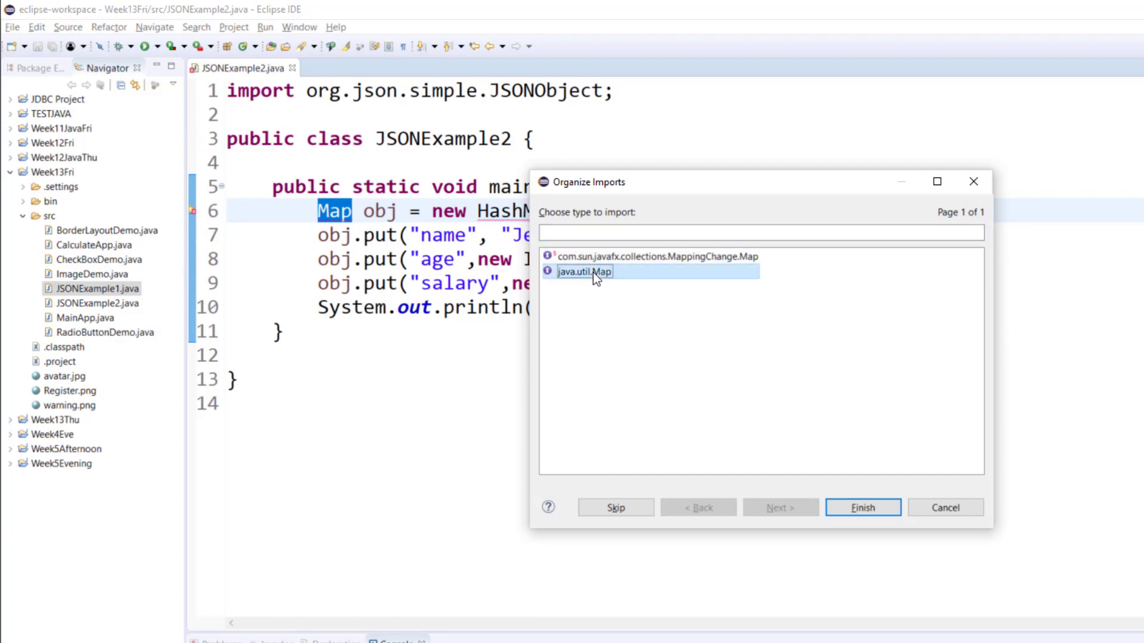
pyautogui.click(865, 507)
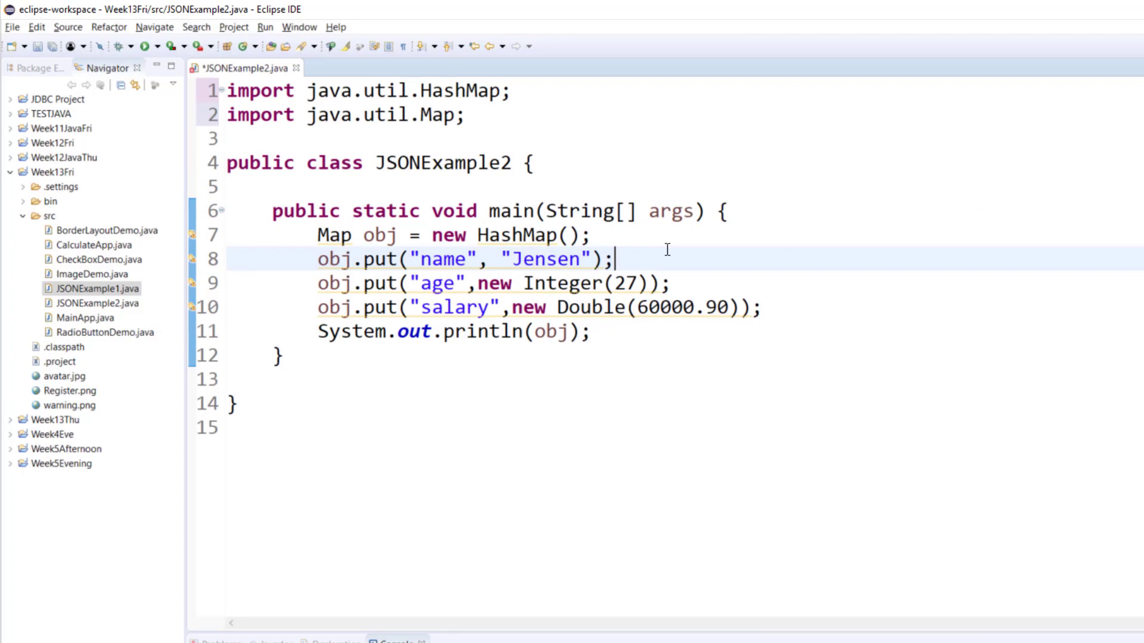
# Save, then write String jsonText = JSONValue.toJSONString(obj); with org.json.simple.JSONValue imported.
pyautogui.press('ctrl+s')
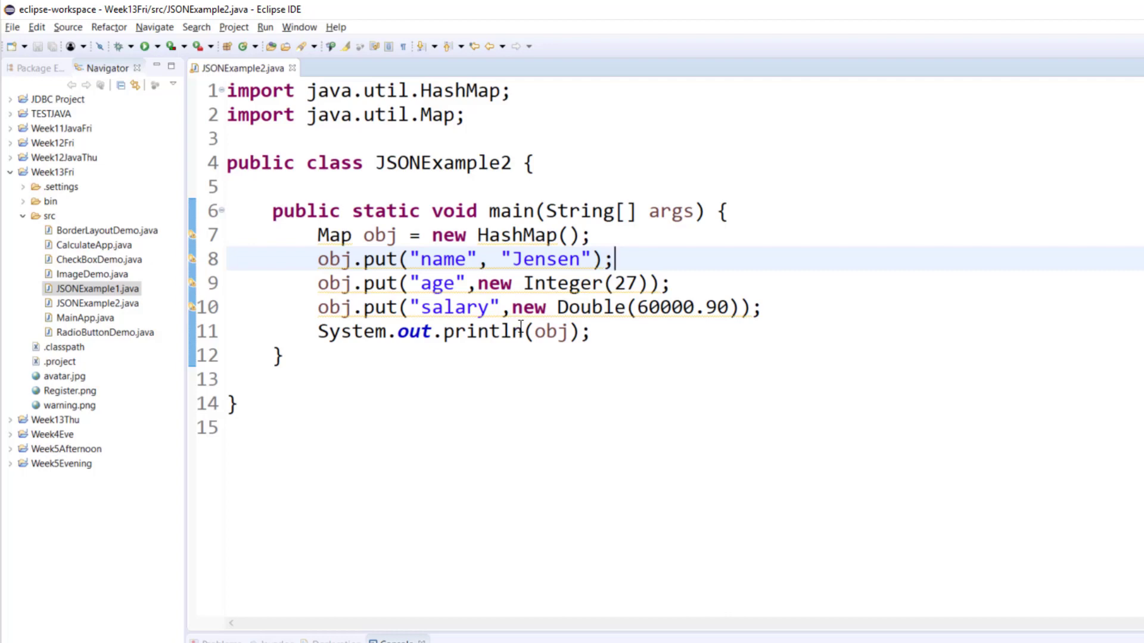
pyautogui.moveTo(518, 329)
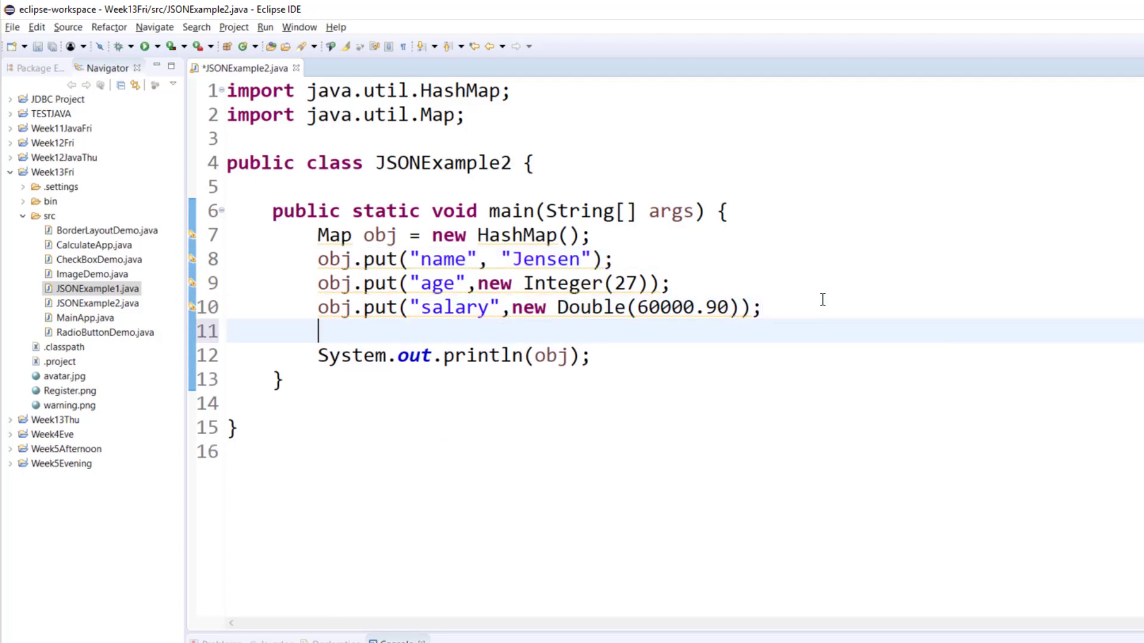
pyautogui.write('String j')
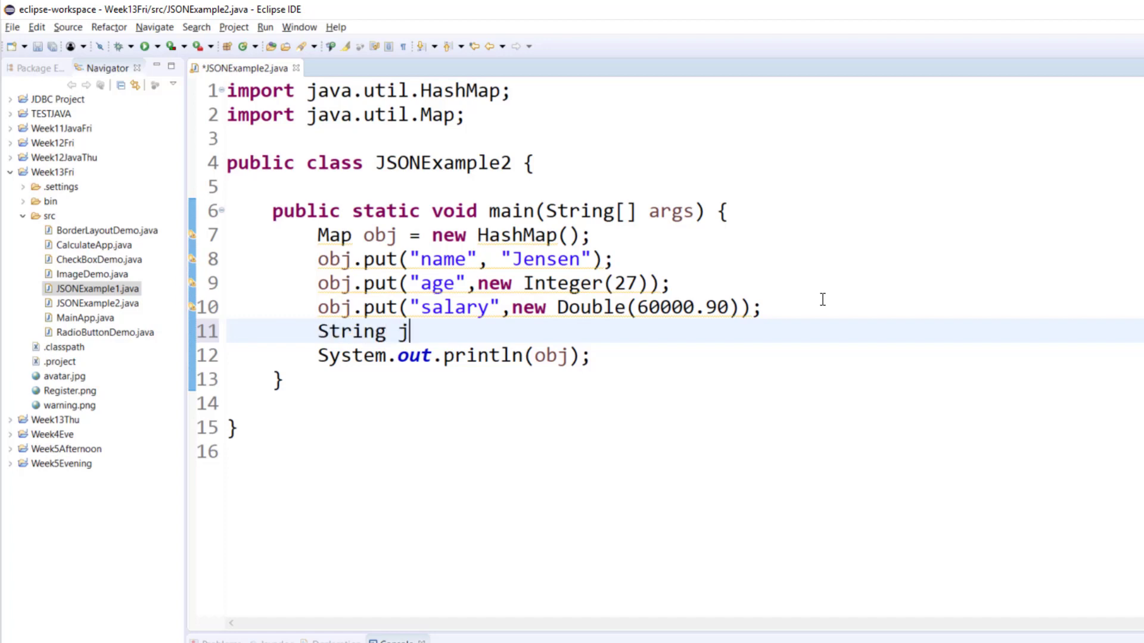
pyautogui.write('sonText =')
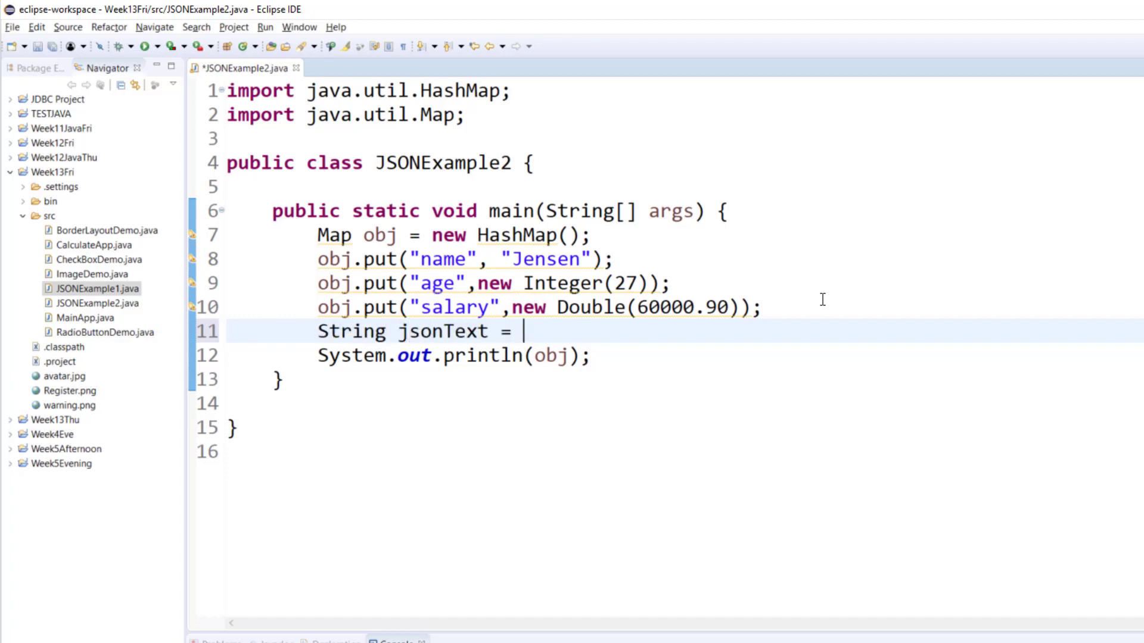
pyautogui.write('ob')
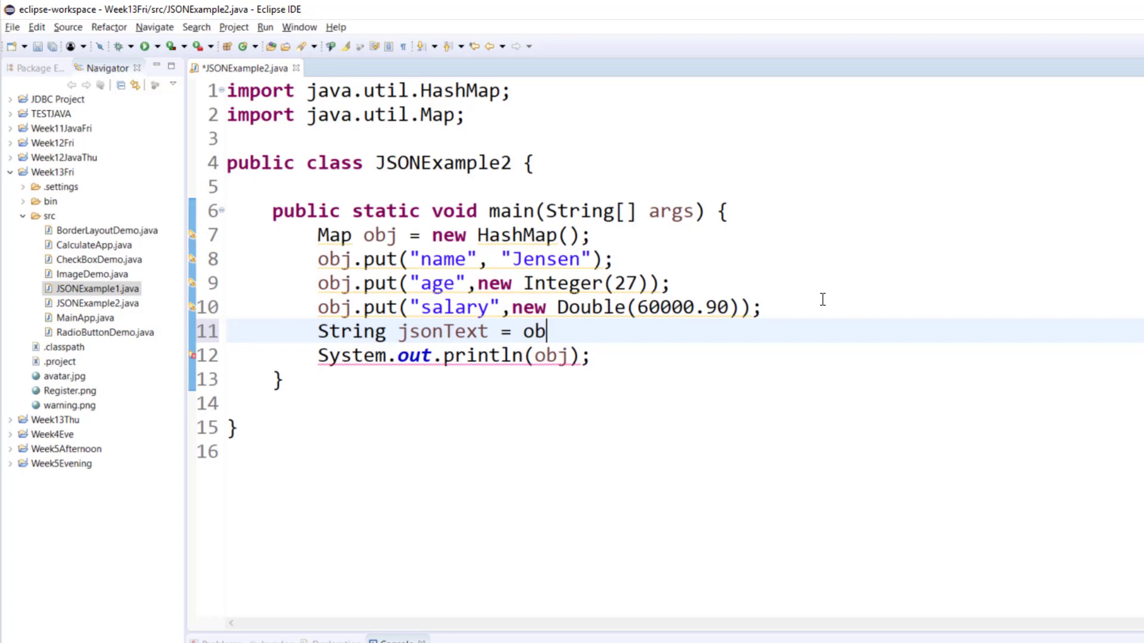
pyautogui.write('JS')
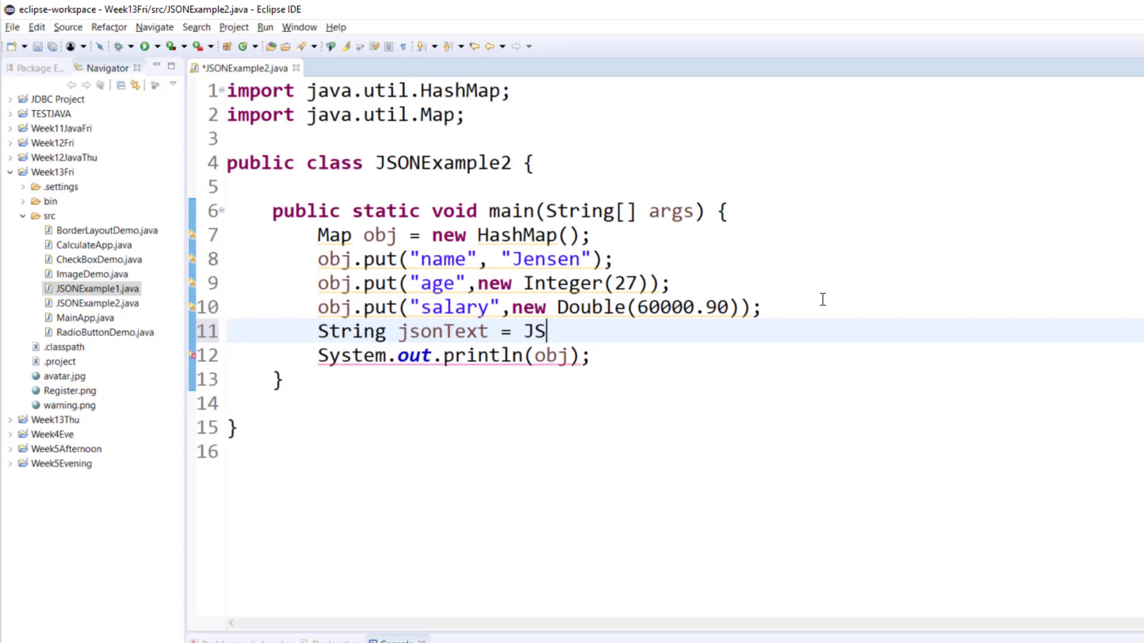
pyautogui.write('ONValue')
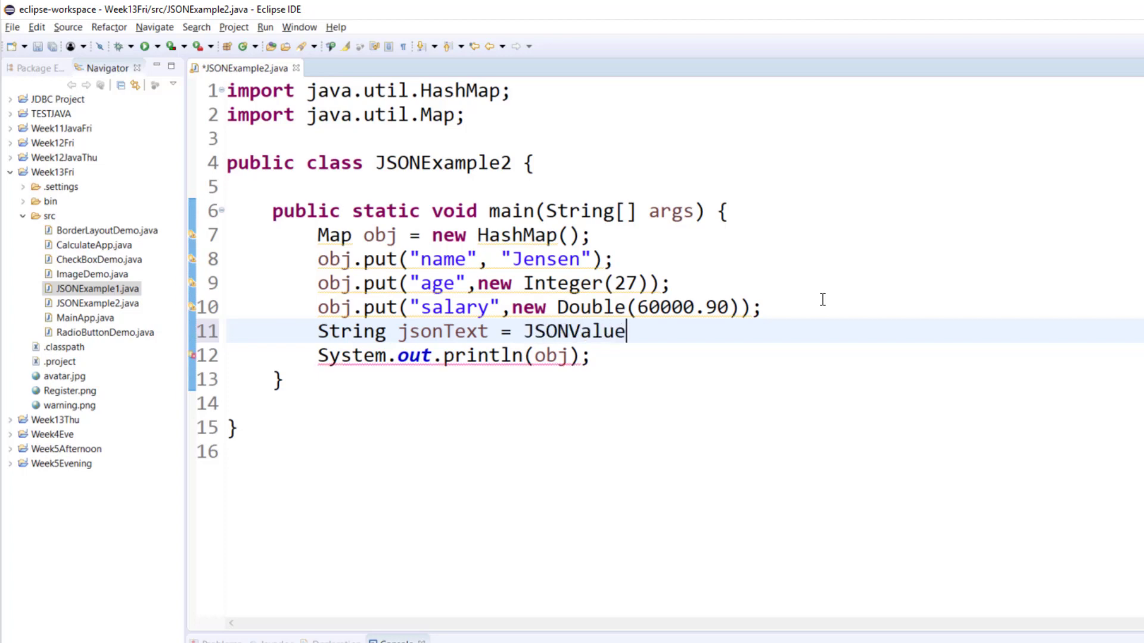
pyautogui.write('.toJSONString(obj);')
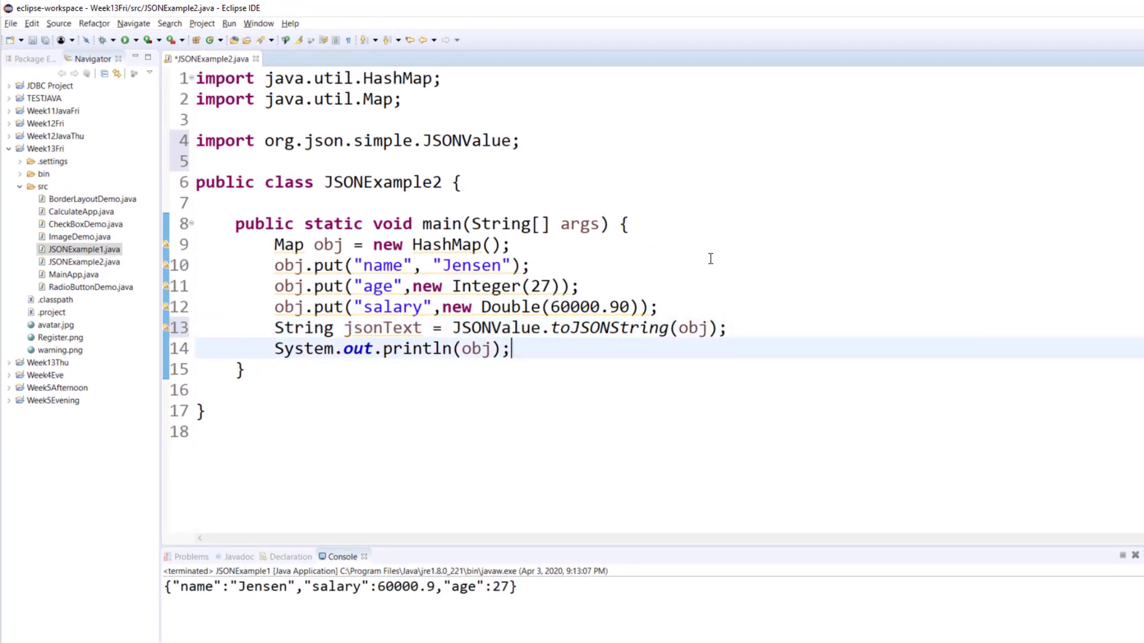
# Print jsonText instead of obj, save and run to get {"name":"Jensen","salary":60000.9,"age":27}.
pyautogui.doubleClick(477, 349)
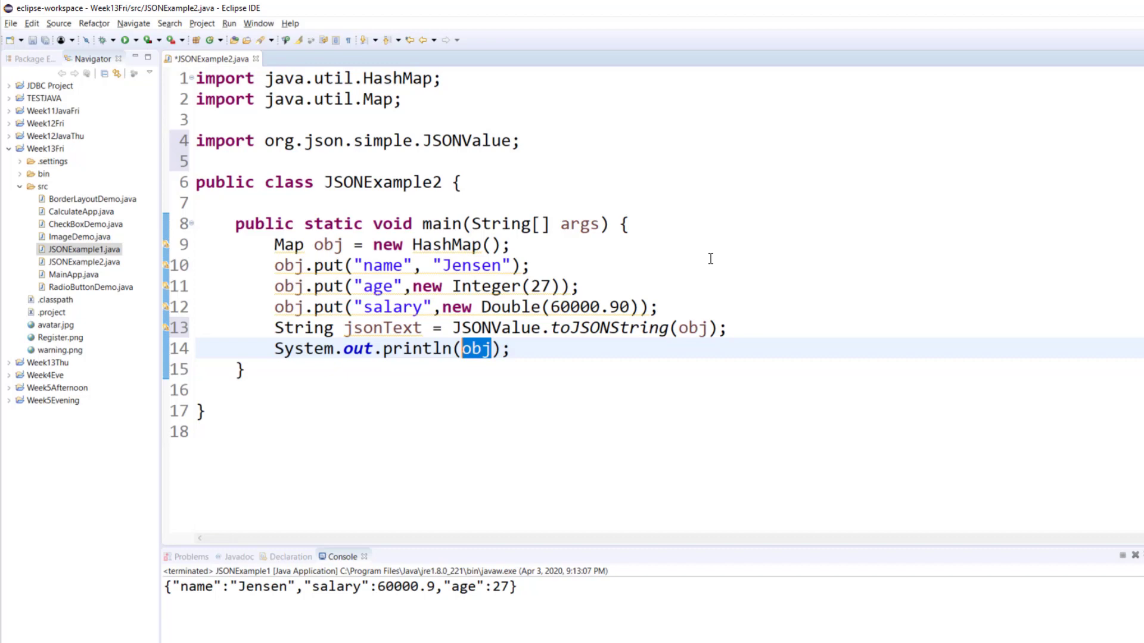
pyautogui.write('jsonText')
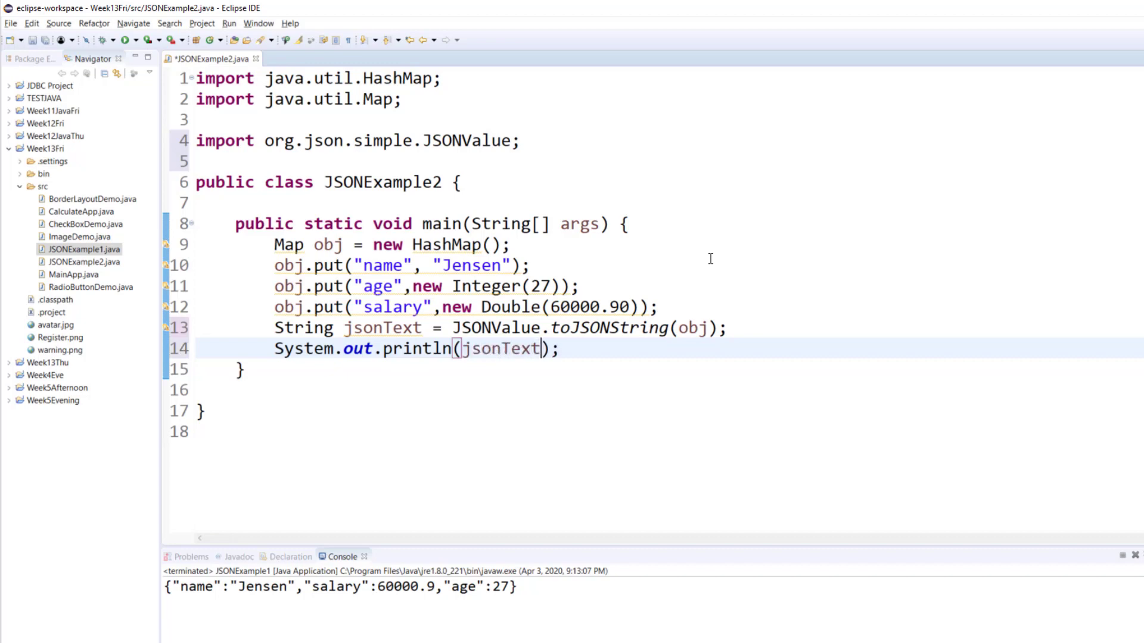
pyautogui.press('ctrl+s')
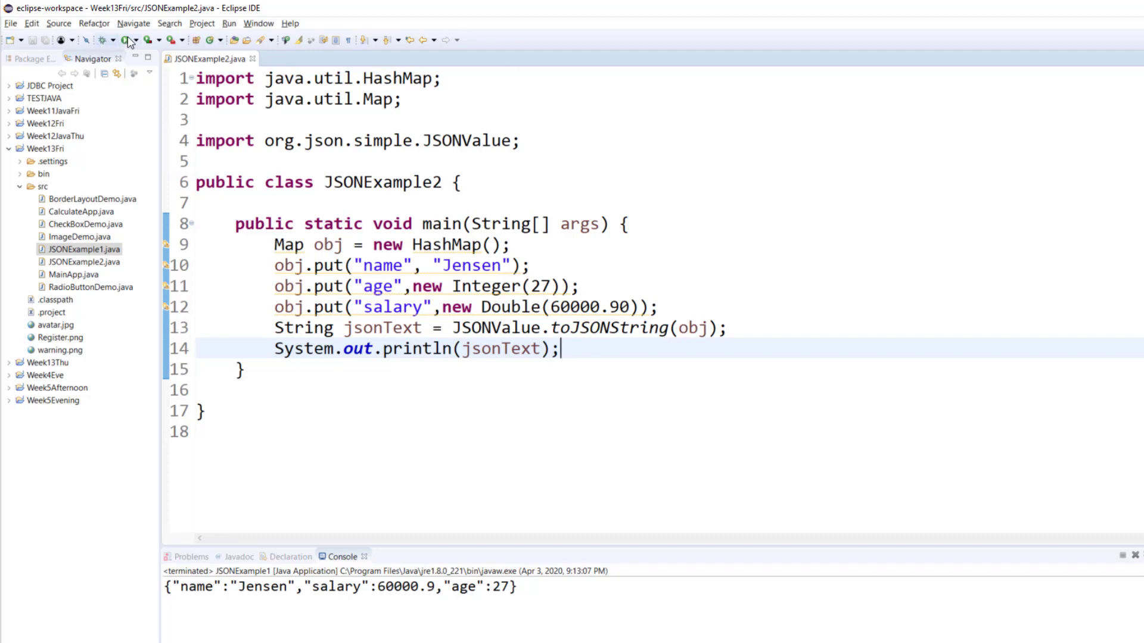
pyautogui.click(123, 40)
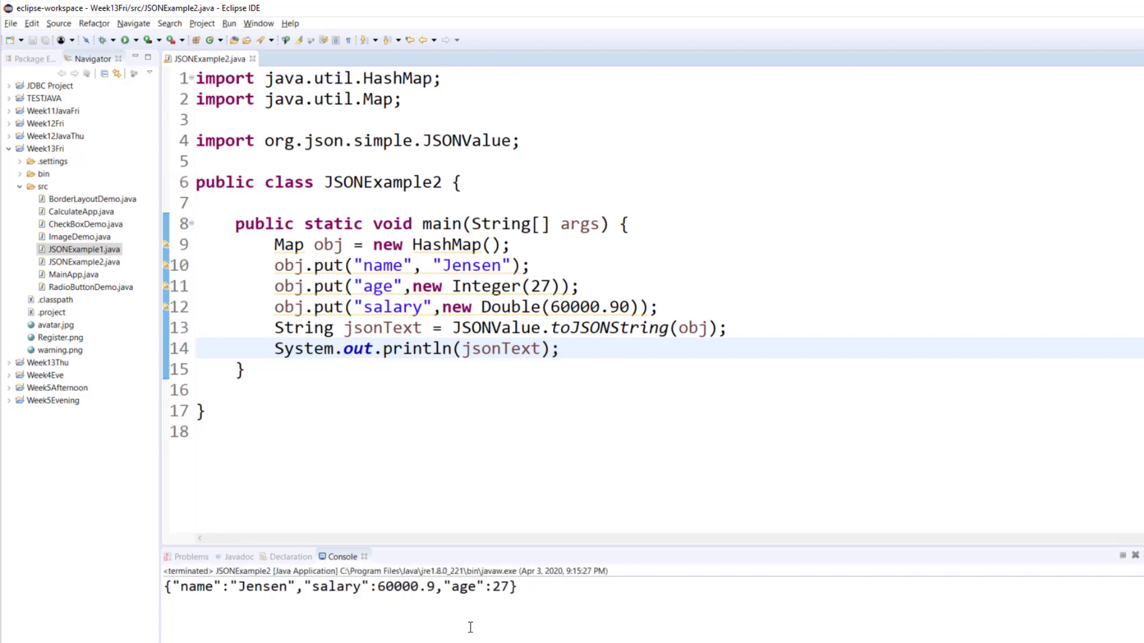
pyautogui.click(561, 347)
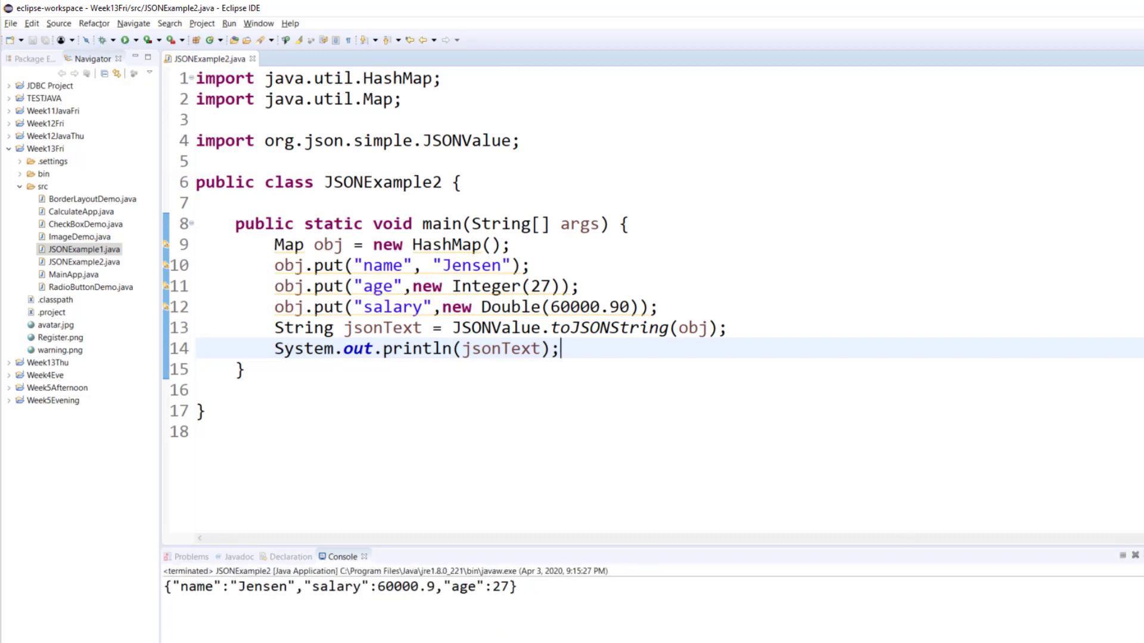